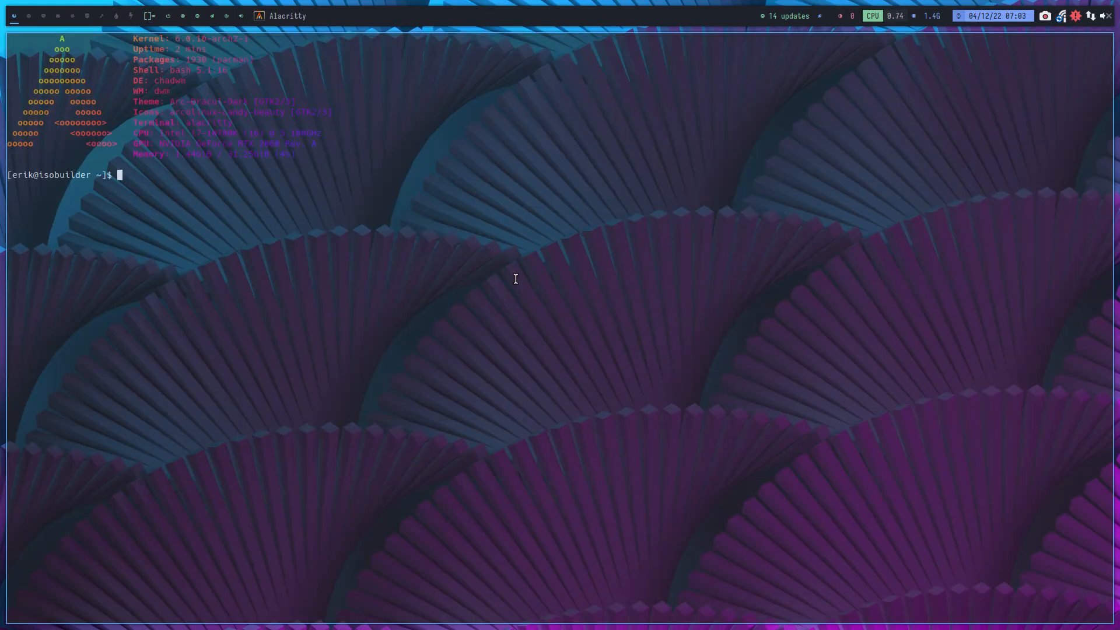
Launch Chromium from the Alacritty terminal so a new tab opens on the Google start page
{"action": "type", "text": "u"}
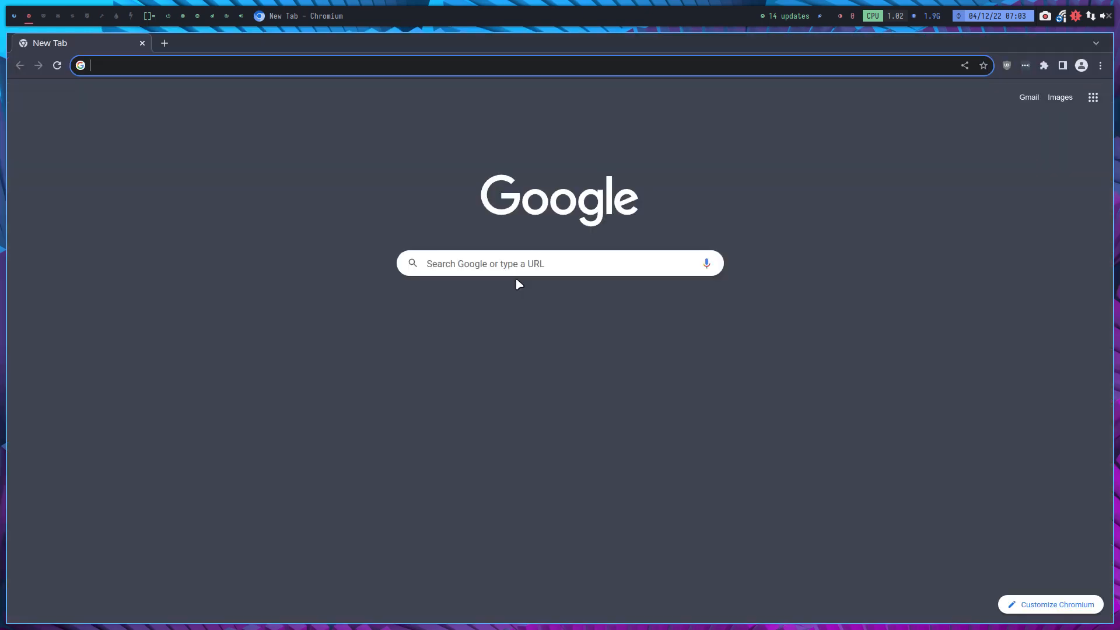
Search Google for 'arch linux' and open the official Arch Linux homepage
{"action": "type", "text": "arch ln"}
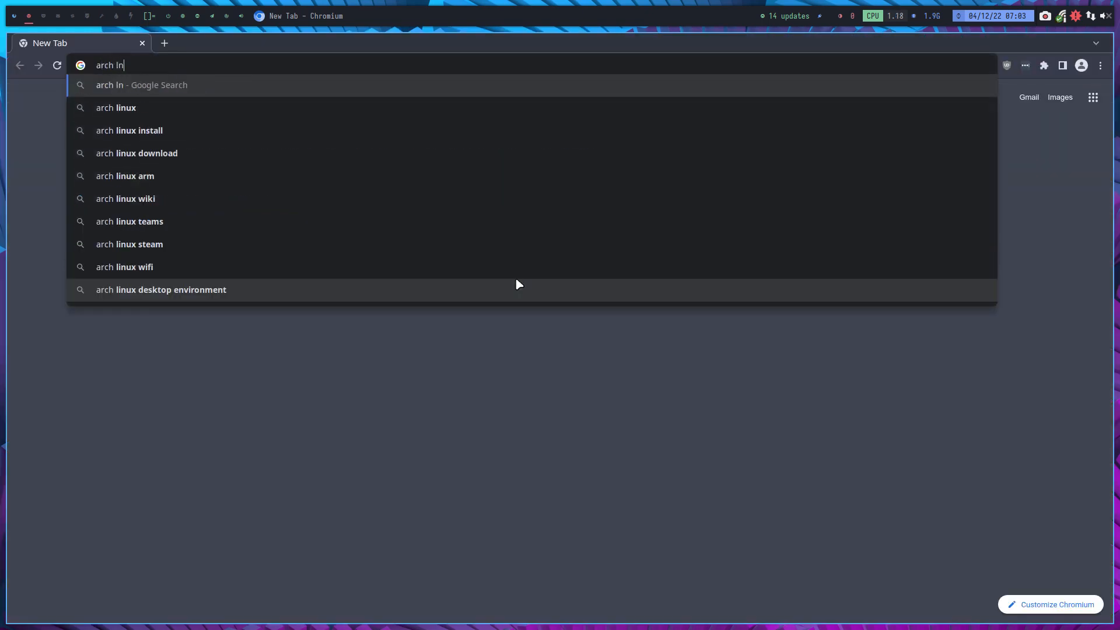
{"action": "type", "text": "ux"}
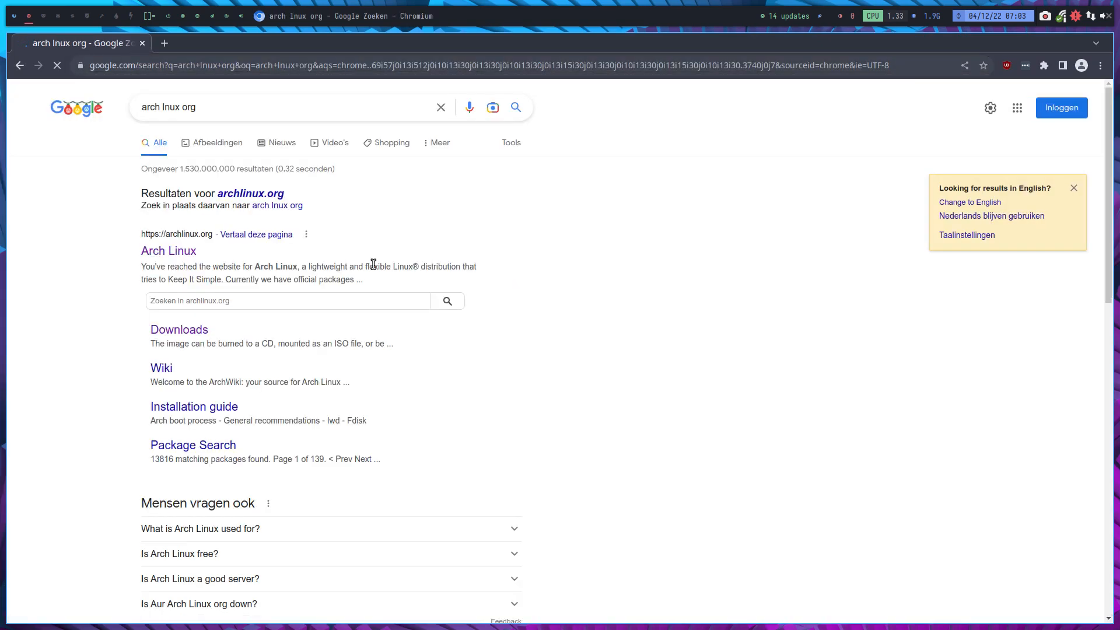
{"action": "left_click", "coordinate": [169, 251]}
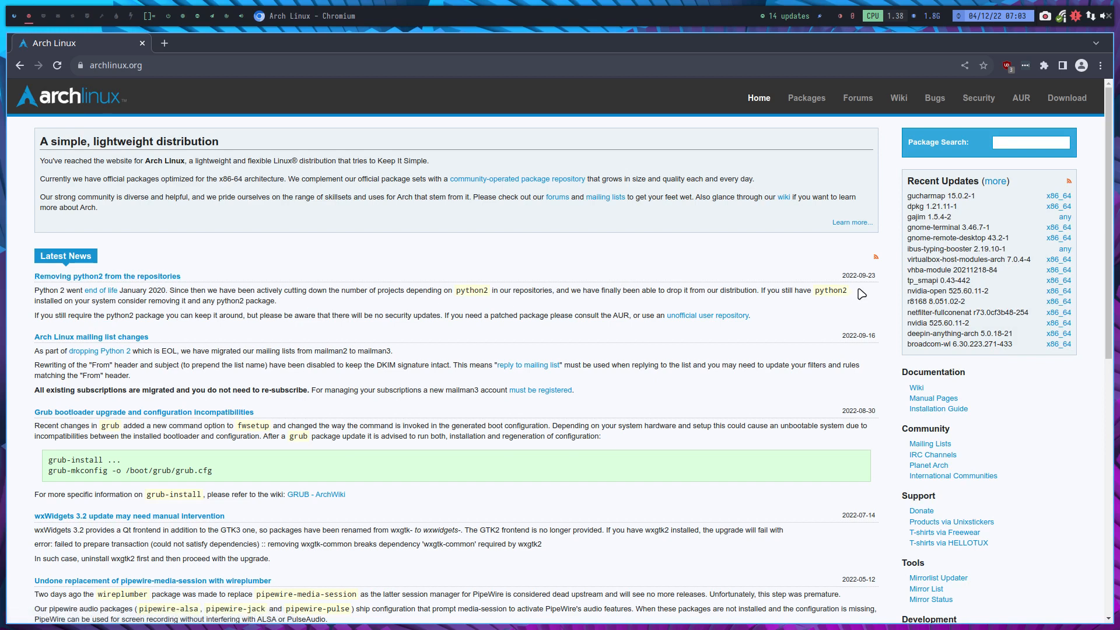
{"action": "mouse_move", "coordinate": [872, 316]}
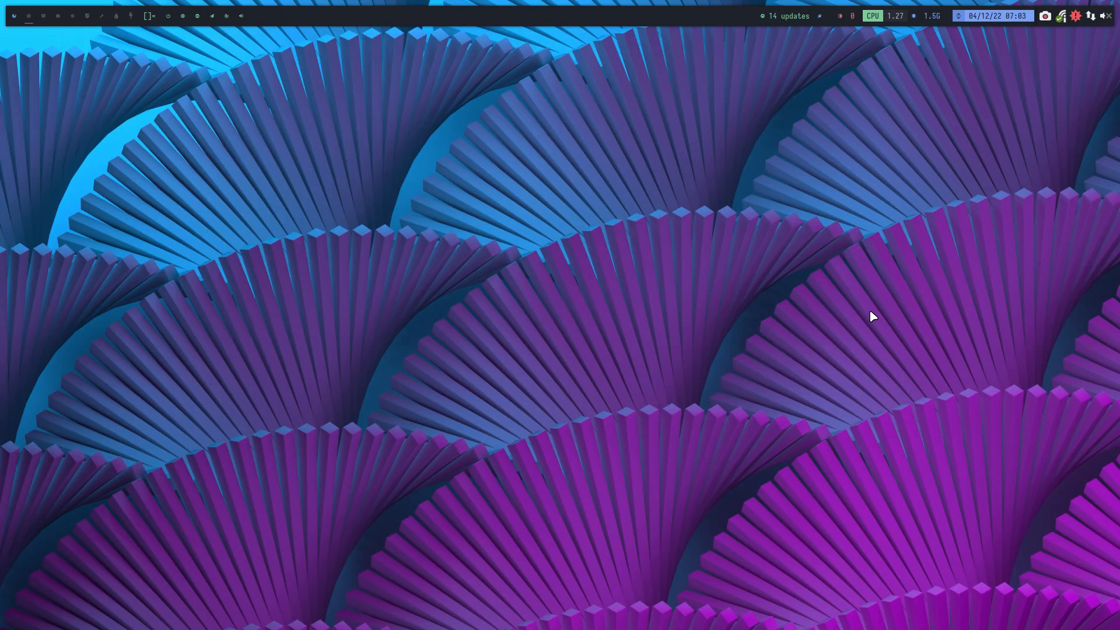
{"action": "mouse_move", "coordinate": [168, 190]}
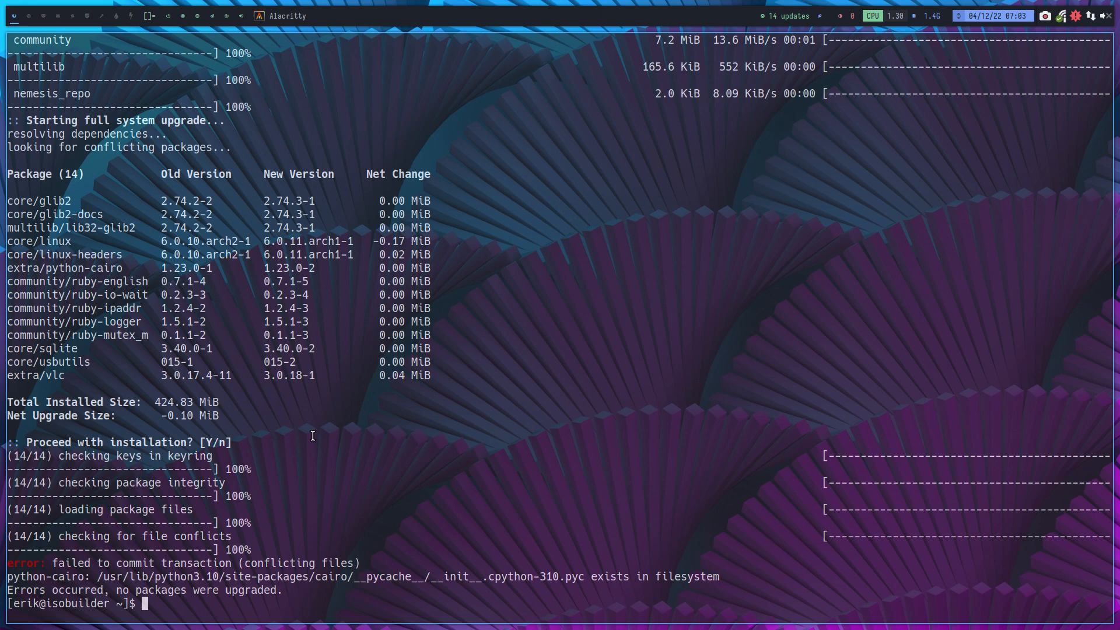
Abandon the unfinished 'sudo rm /' command and open the pacman manual page
{"action": "type", "text": "s"}
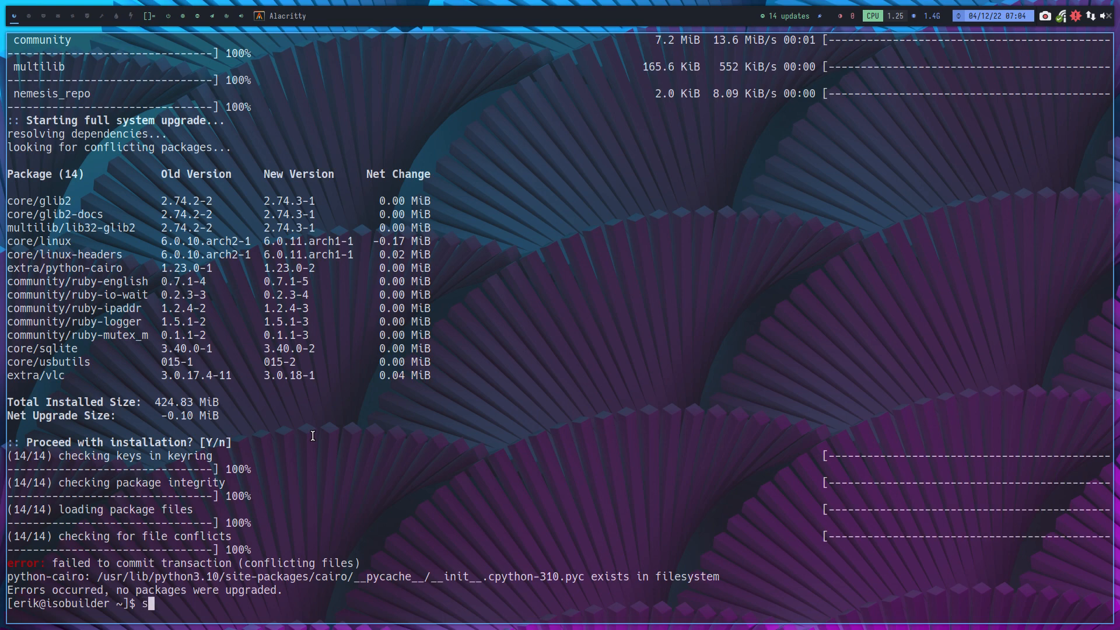
{"action": "type", "text": "udo rm /"}
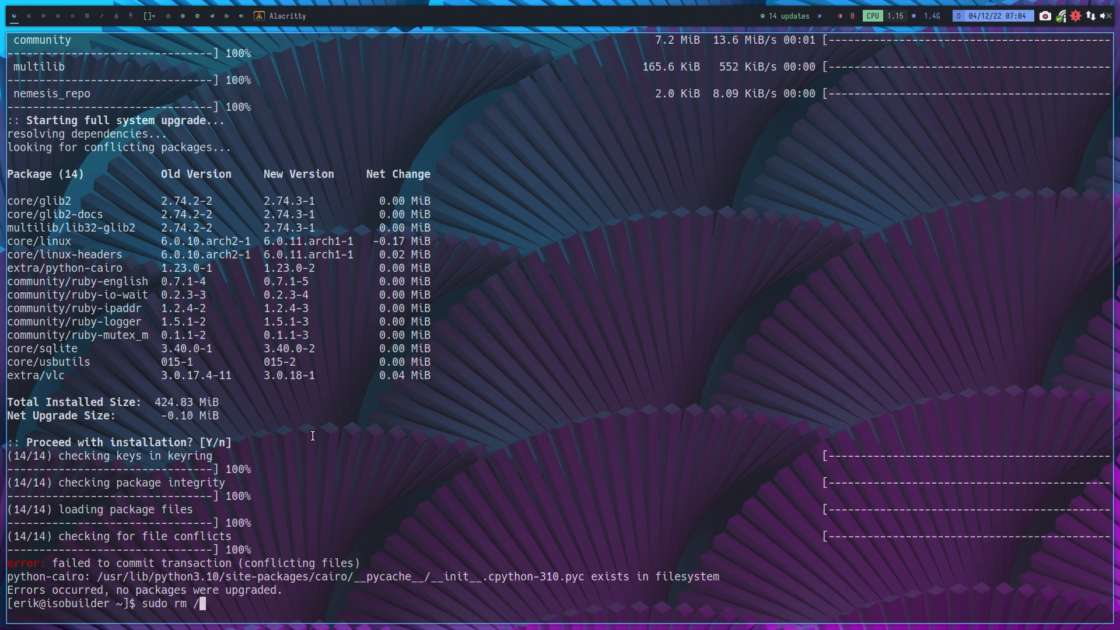
{"action": "key", "text": "BackSpace"}
{"action": "type", "text": "man m"}
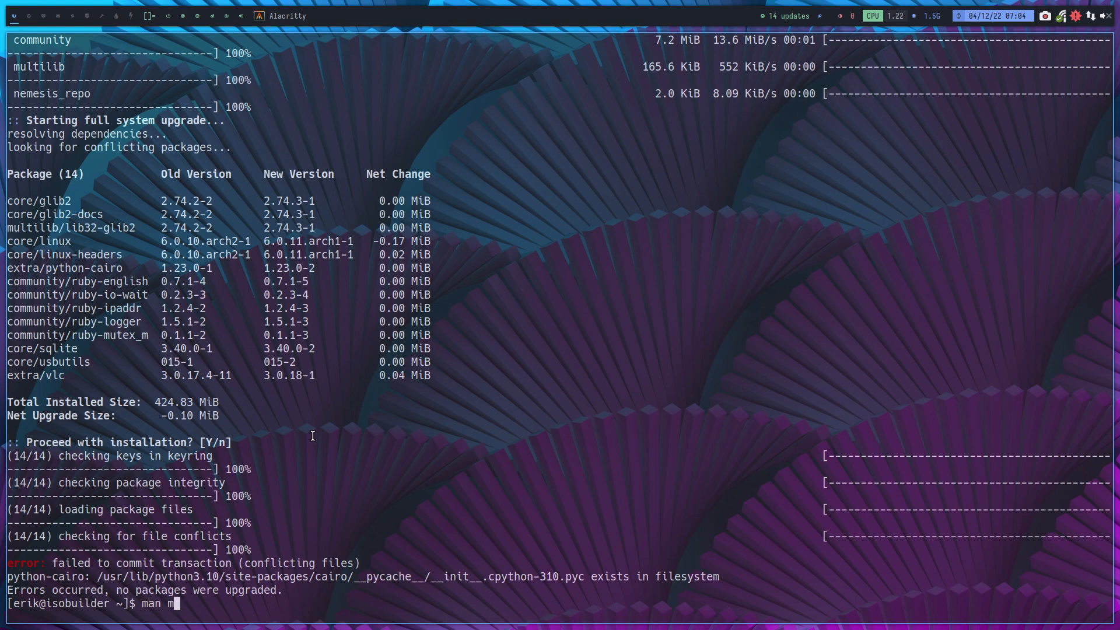
{"action": "type", "text": "acmn"}
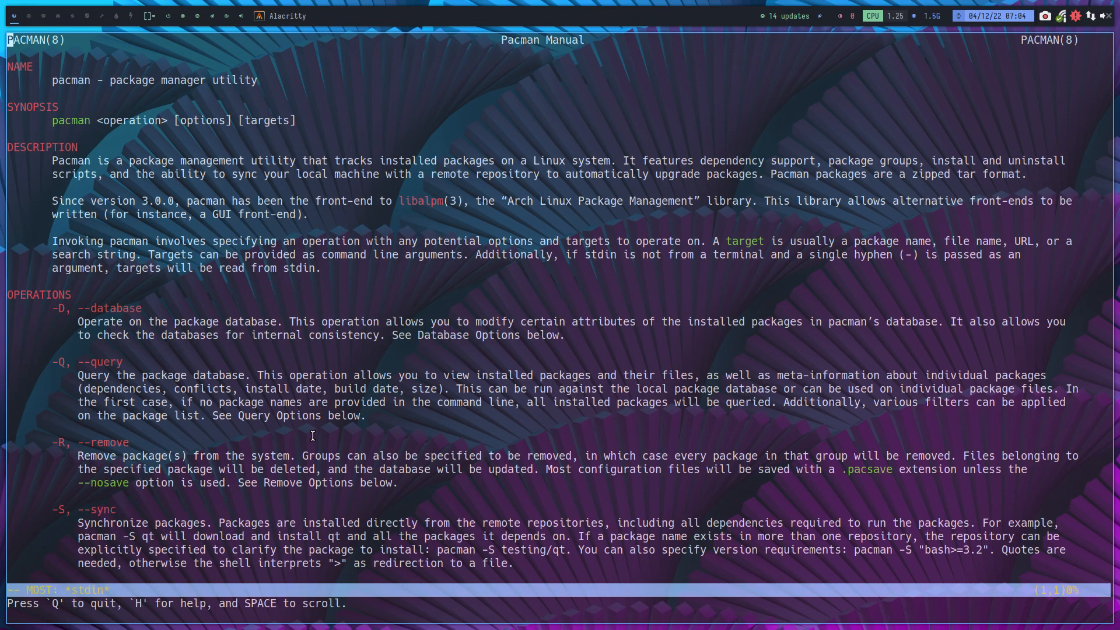
Scroll the pacman manual toward the --overwrite option, then quit back to the prompt
{"action": "scroll", "scroll_direction": "down", "scroll_amount": 3}
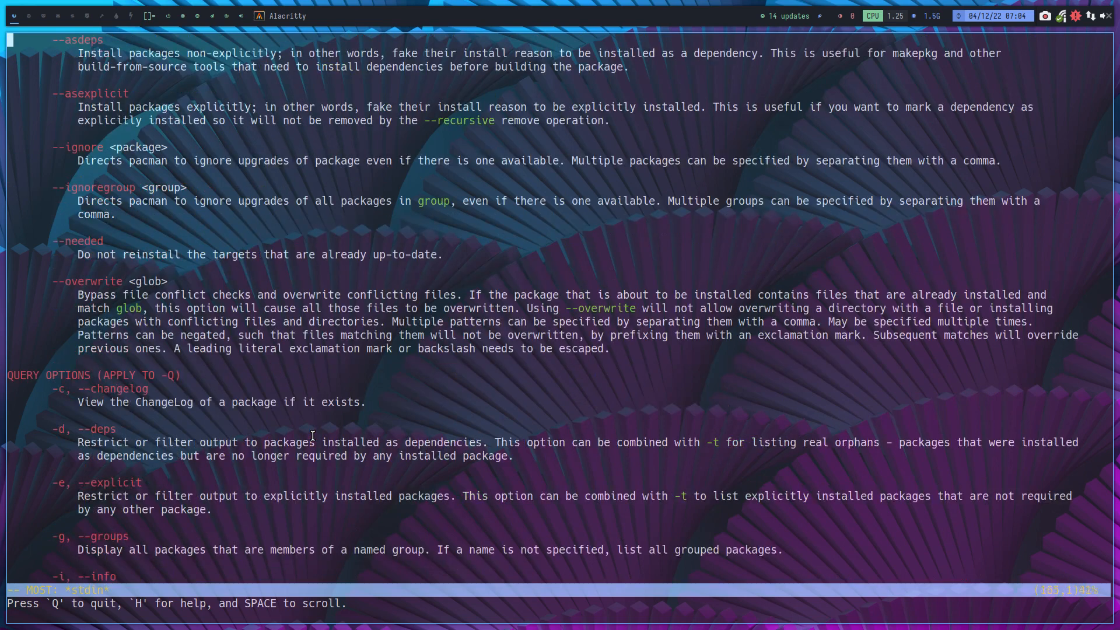
{"action": "scroll", "scroll_direction": "down", "scroll_amount": 3}
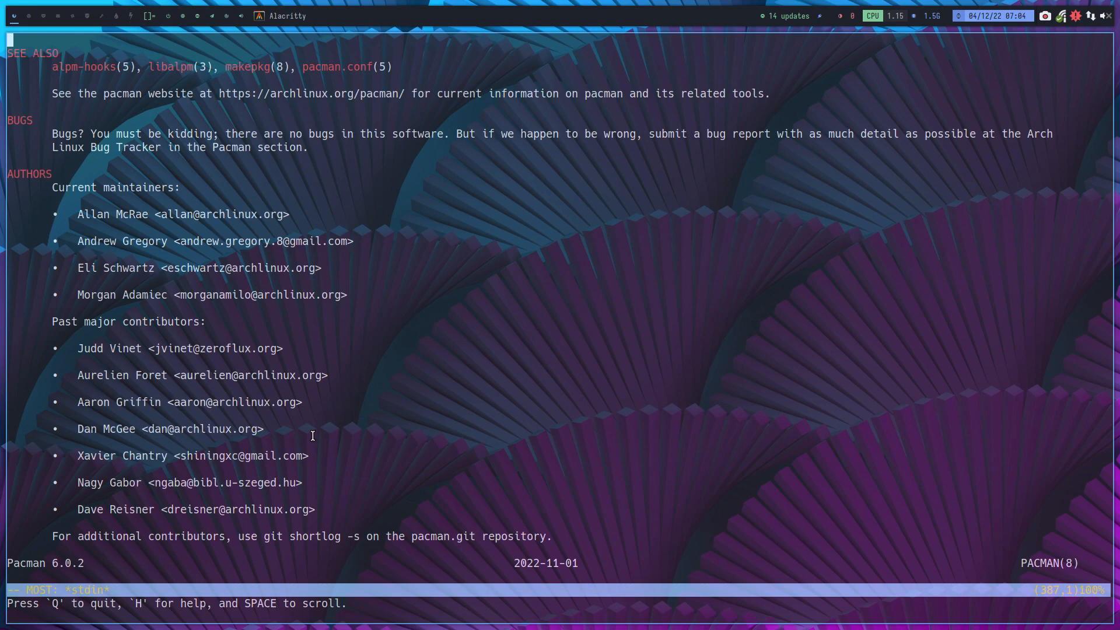
{"action": "key", "text": "q"}
{"action": "type", "text": "man pacman | grep overwrite"}
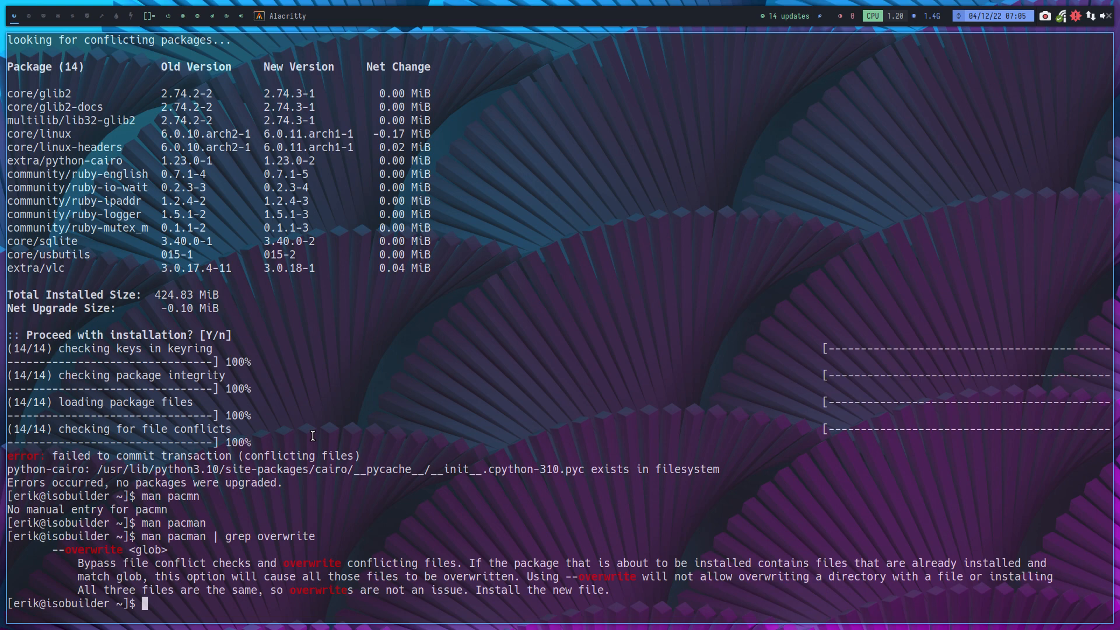
Discard the mistyped line and run 'sudo pacman -Syyu --overwrite' with an unquoted pattern
{"action": "type", "text": "sid"}
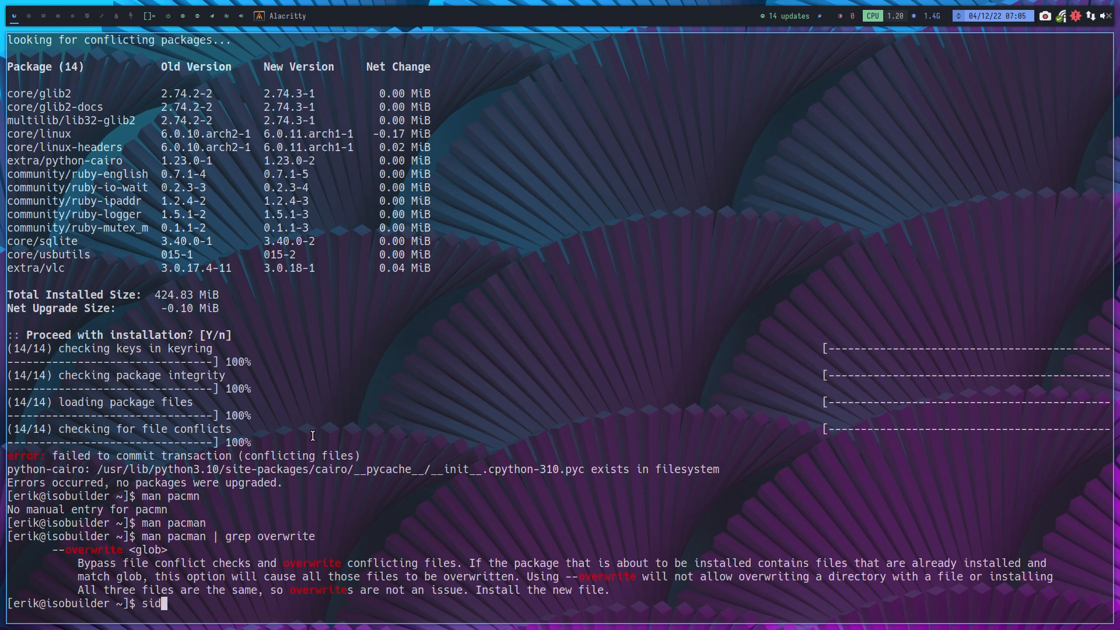
{"action": "type", "text": "u"}
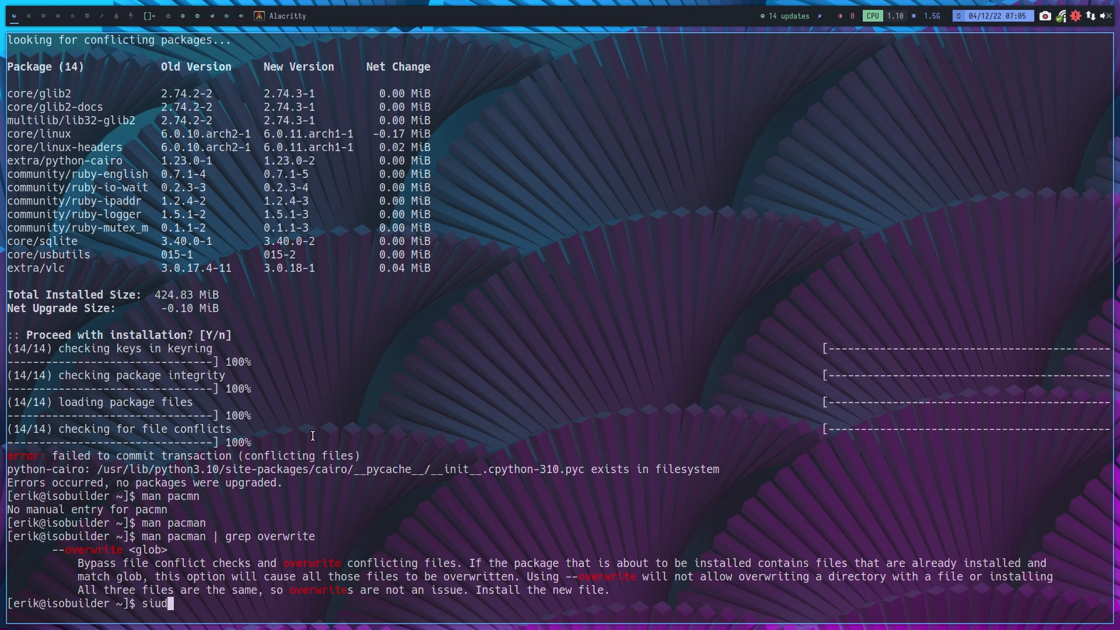
{"action": "key", "text": "ctrl+u"}
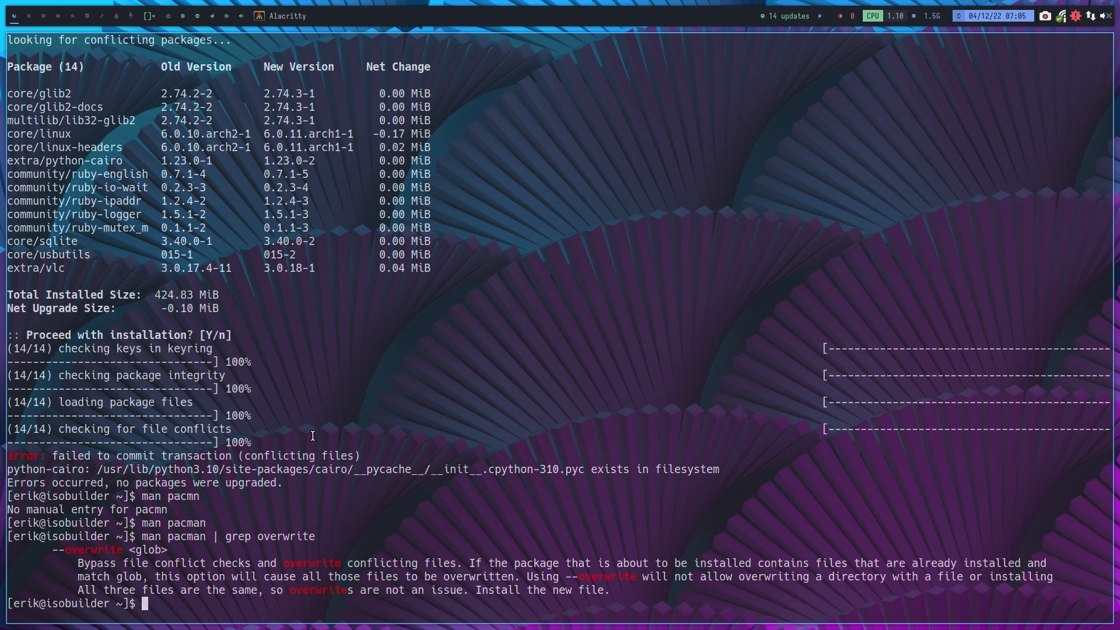
{"action": "type", "text": "sudo pacma"}
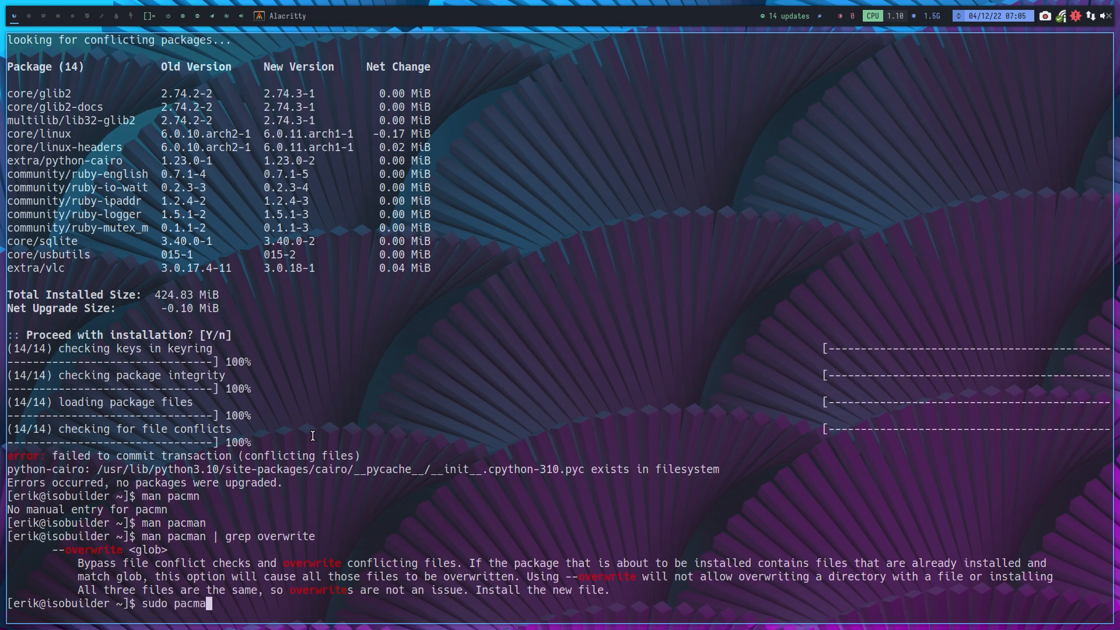
{"action": "type", "text": "n"}
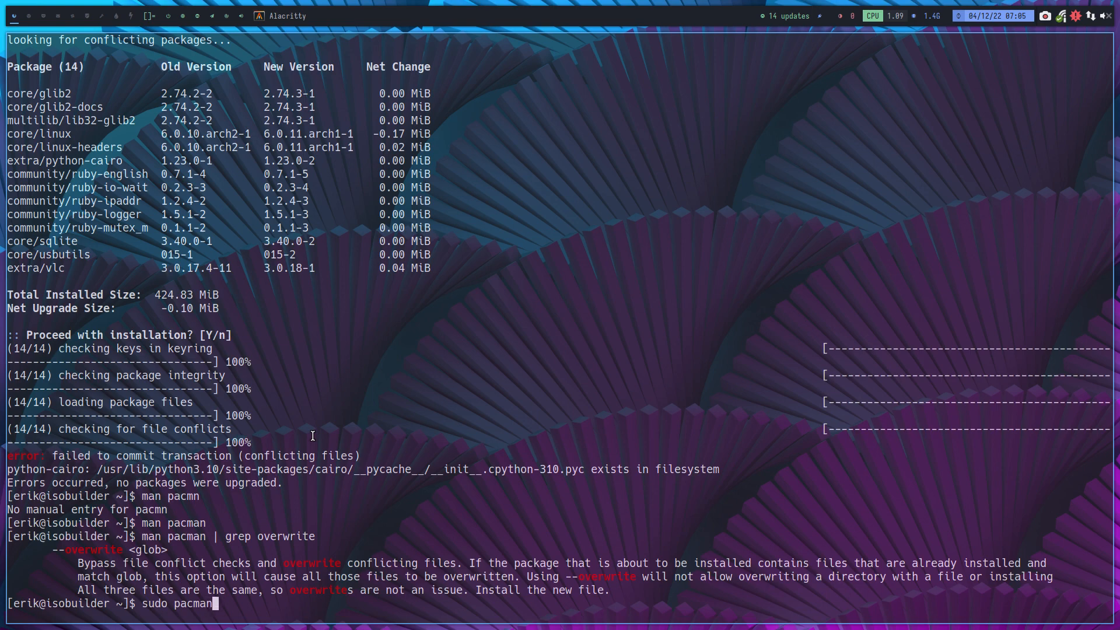
{"action": "type", "text": "-Syy"}
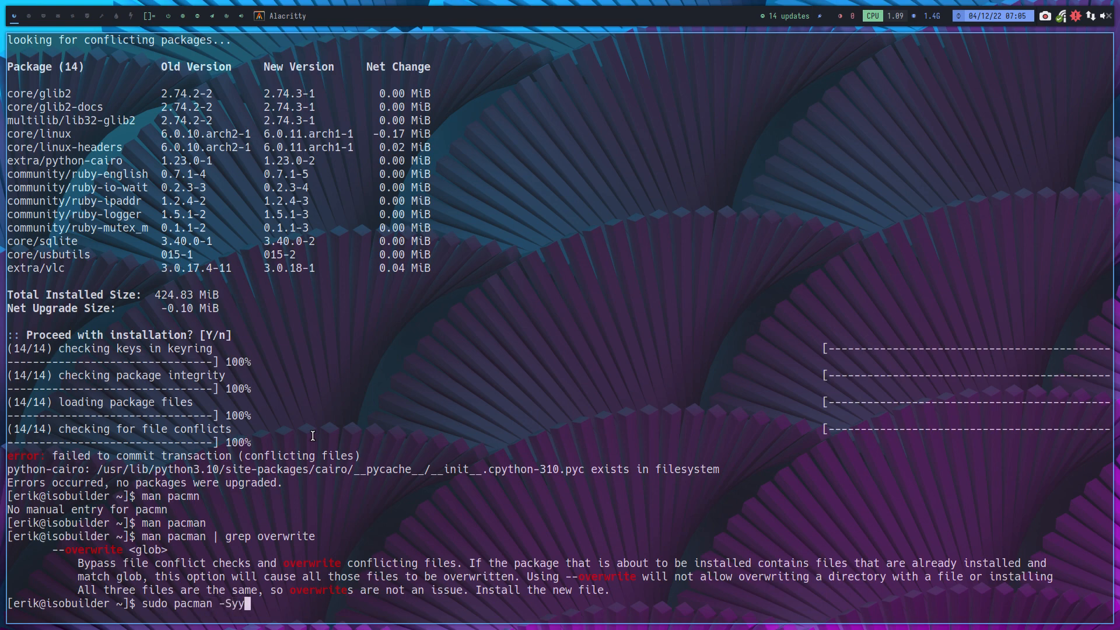
{"action": "type", "text": "u --"}
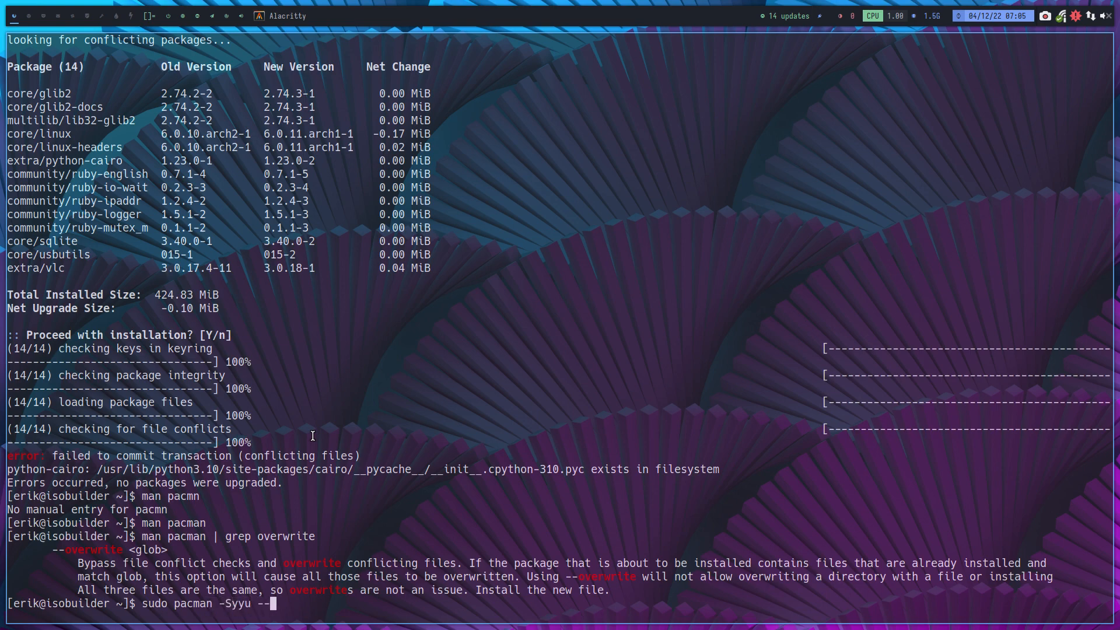
{"action": "type", "text": "overwrit"}
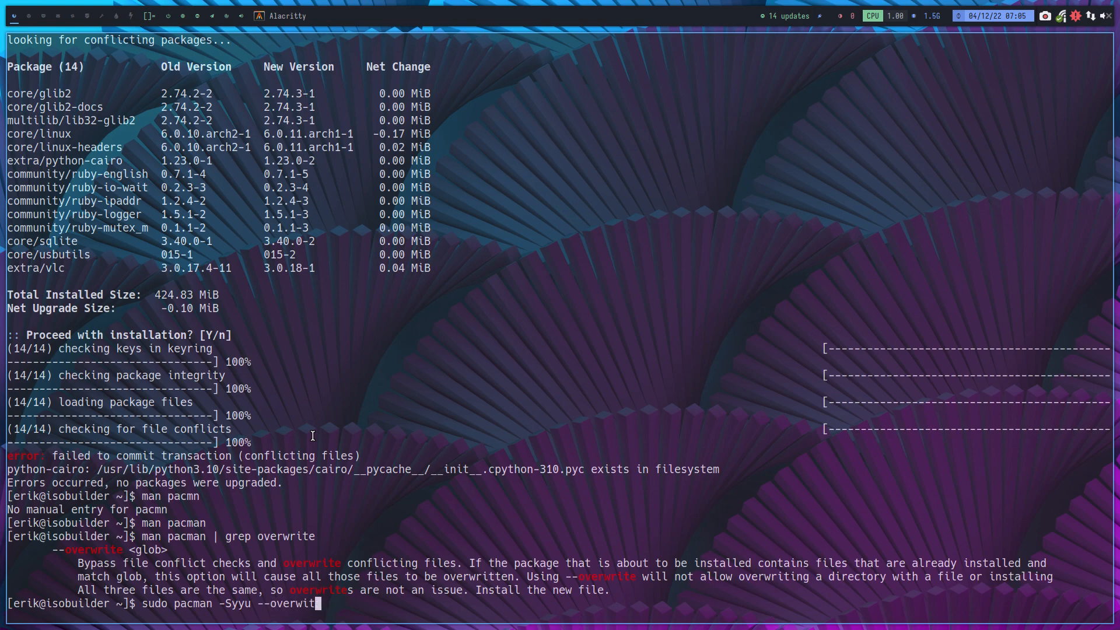
{"action": "type", "text": "e"}
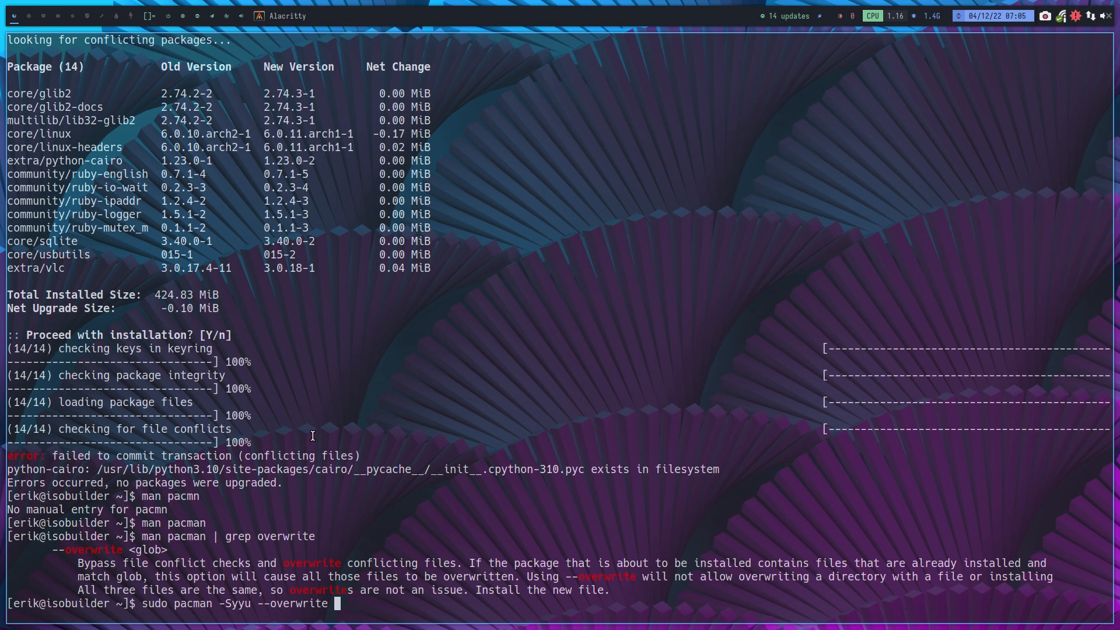
{"action": "key", "text": "Return"}
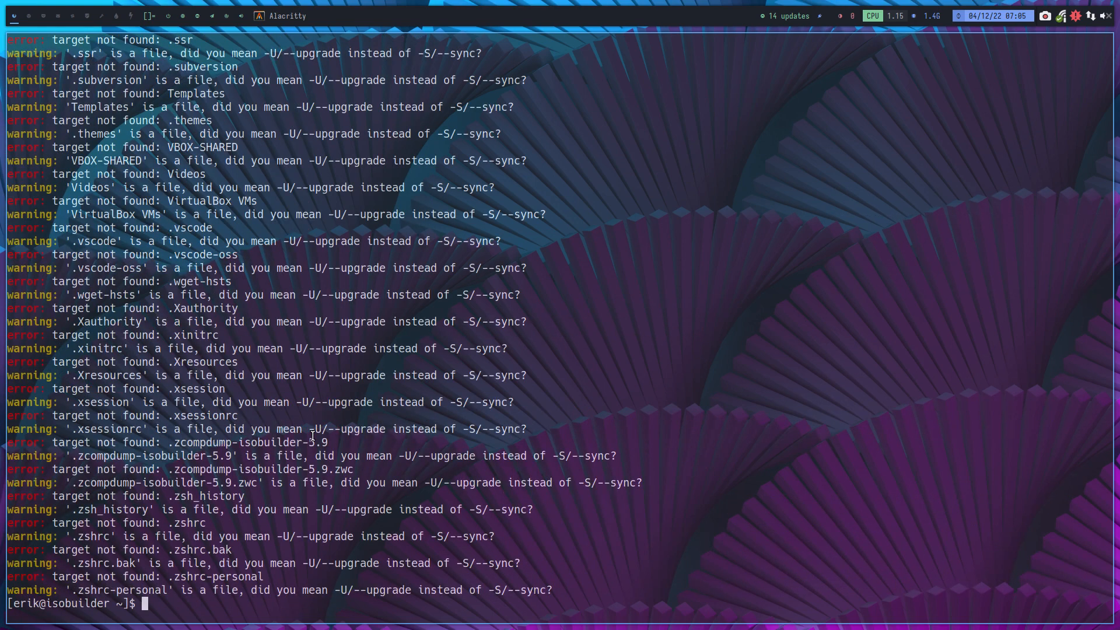
Run 'sudo pacman -Syyu --overwrite "*"' and select the quoted command text in the output
{"action": "type", "text": "sudo pacman -Syyu --overwrite *"}
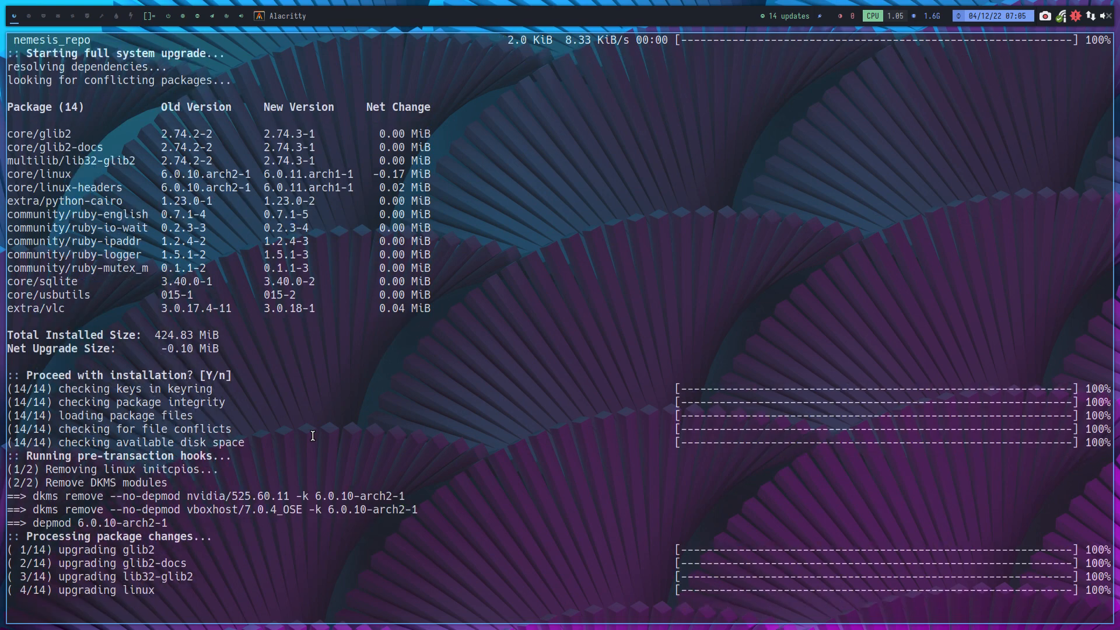
{"action": "scroll", "scroll_direction": "down", "scroll_amount": 3}
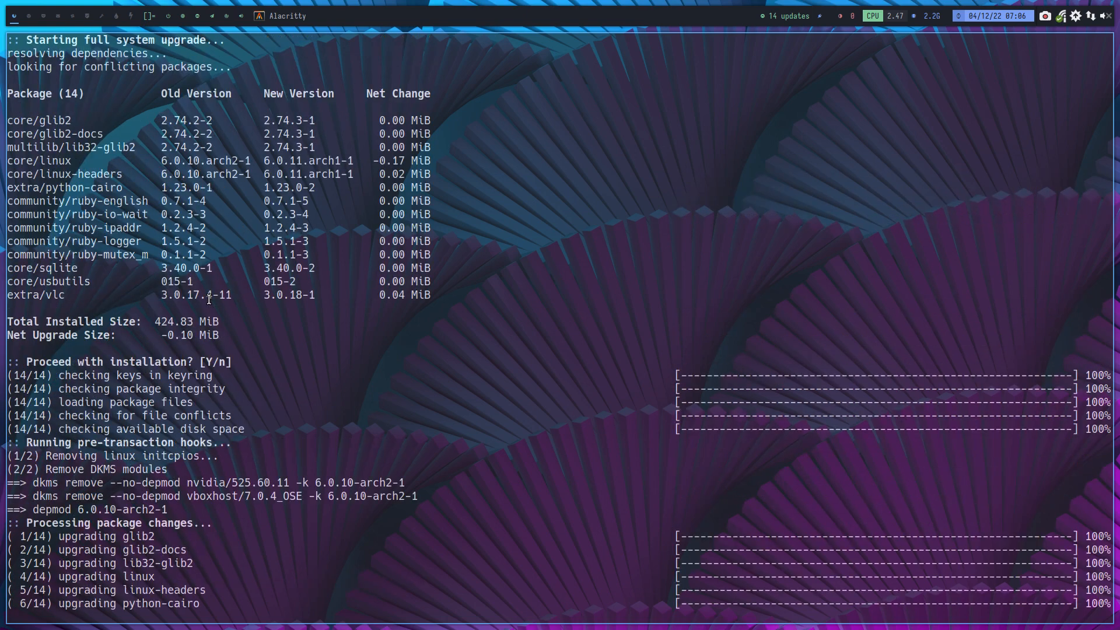
{"action": "left_click_drag", "start_coordinate": [28, 161], "coordinate": [121, 174]}
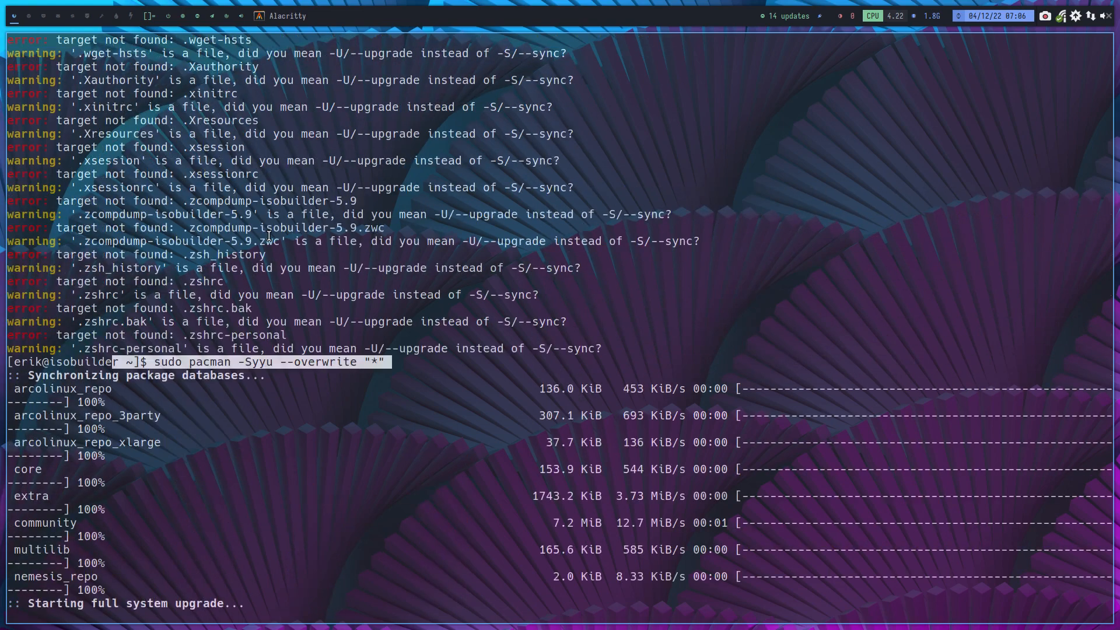
Scroll through pacman output as DKMS modules and initramfs rebuild for kernel 6.0.11-arch1-1
{"action": "scroll", "scroll_direction": "down", "scroll_amount": 3}
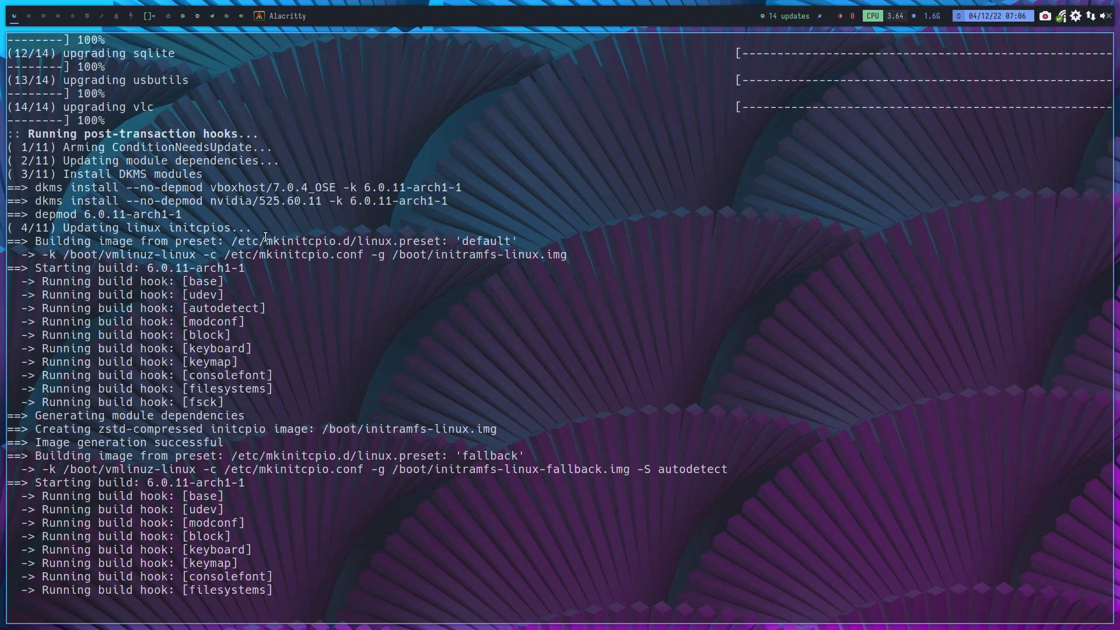
{"action": "scroll", "scroll_direction": "down", "scroll_amount": 3}
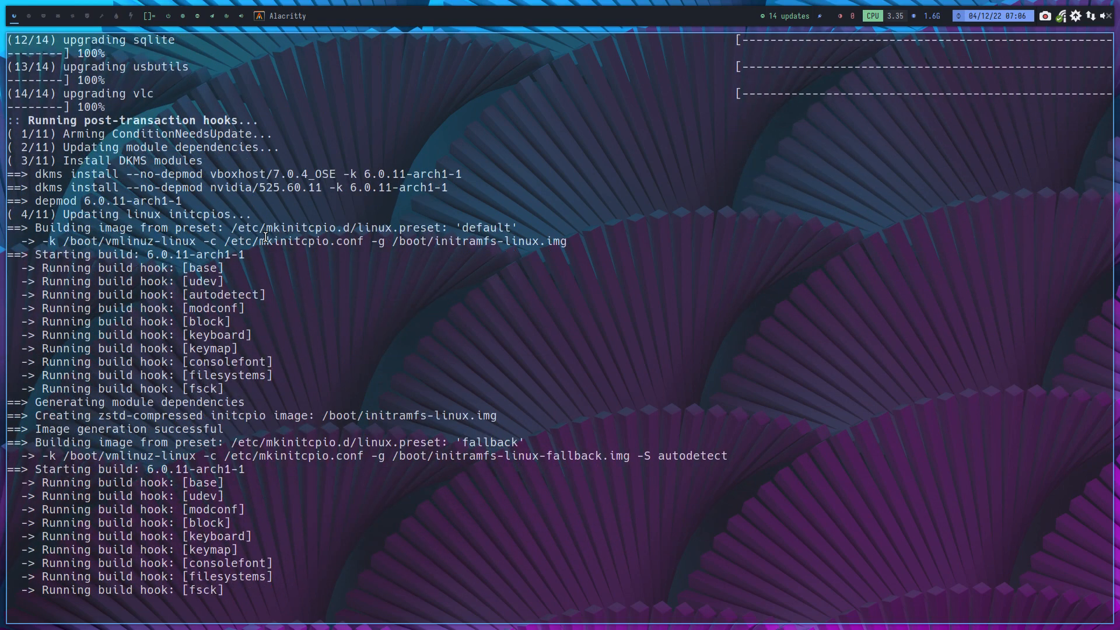